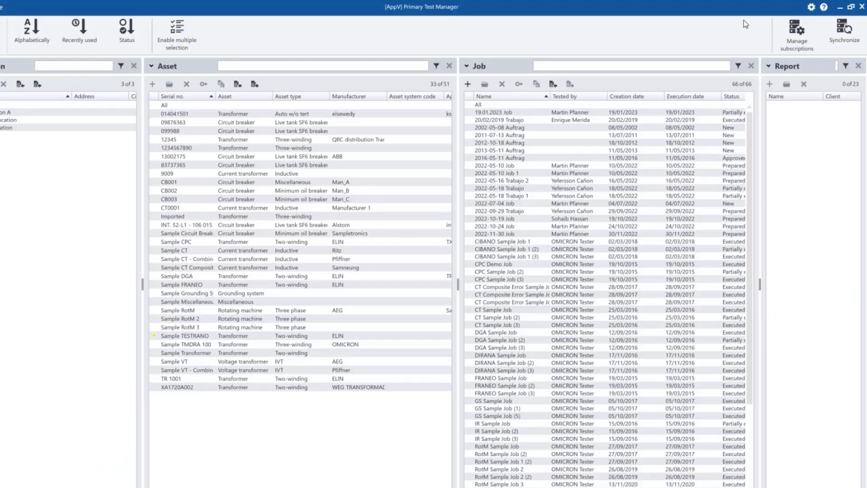
Step: Subscribe to the chosen locations and synchronize their data in Primary Test Manager
{"action": "left_click", "coordinate": [796, 36]}
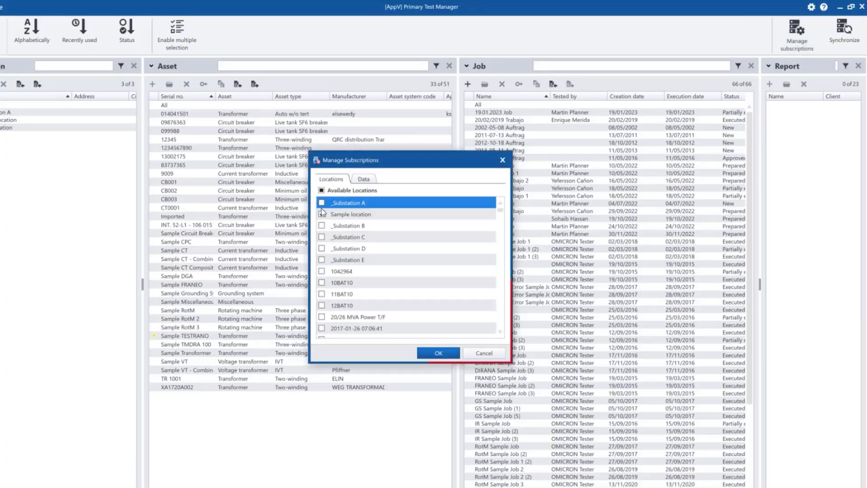
{"action": "left_click", "coordinate": [438, 353]}
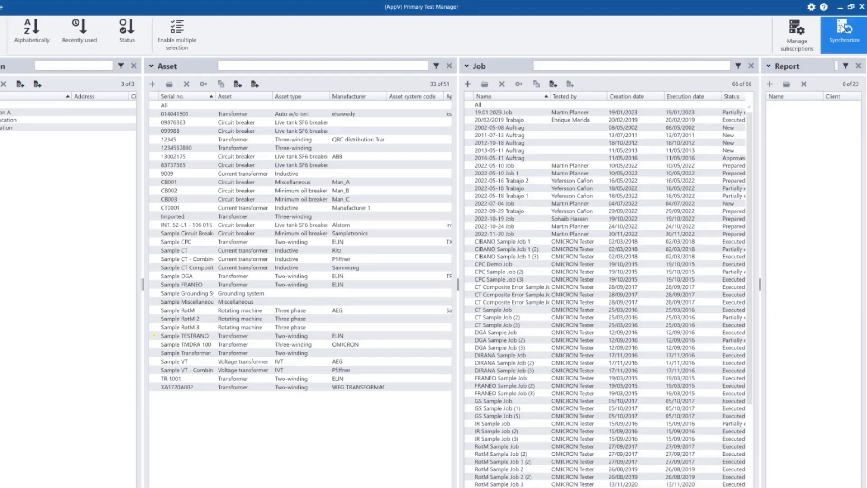
{"action": "left_click", "coordinate": [843, 32]}
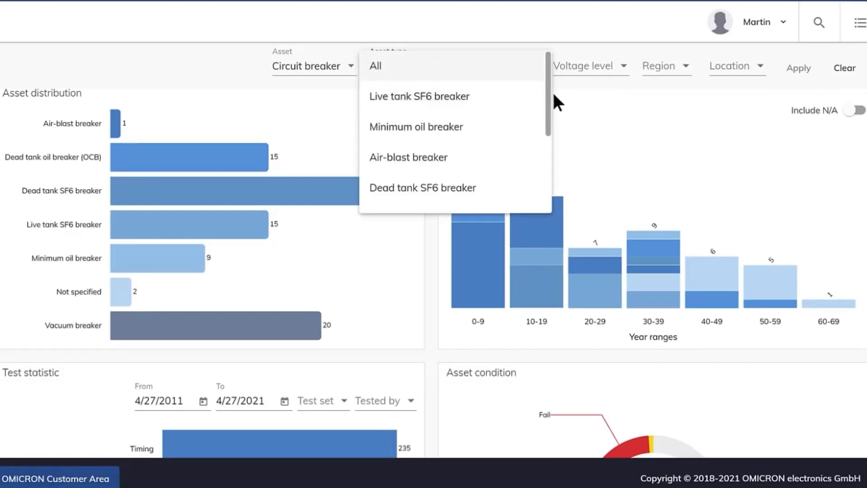
Step: Review the circuit breaker types, then show the Assets condition overview filtered to Transformer
{"action": "scroll", "scroll_direction": "down", "scroll_amount": 3}
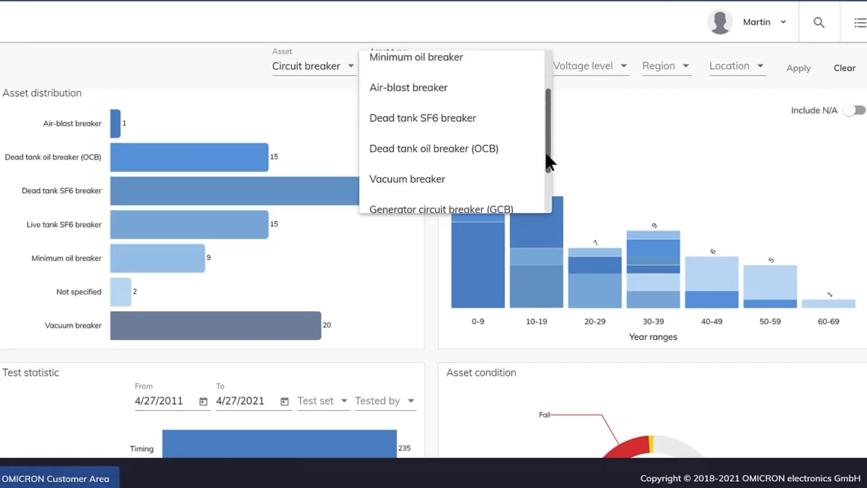
{"action": "scroll", "scroll_direction": "up", "scroll_amount": 3}
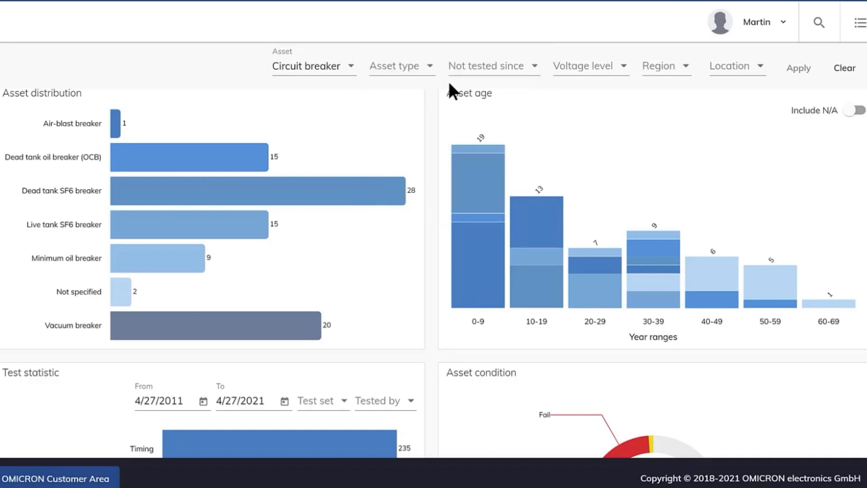
{"action": "left_click", "coordinate": [491, 65]}
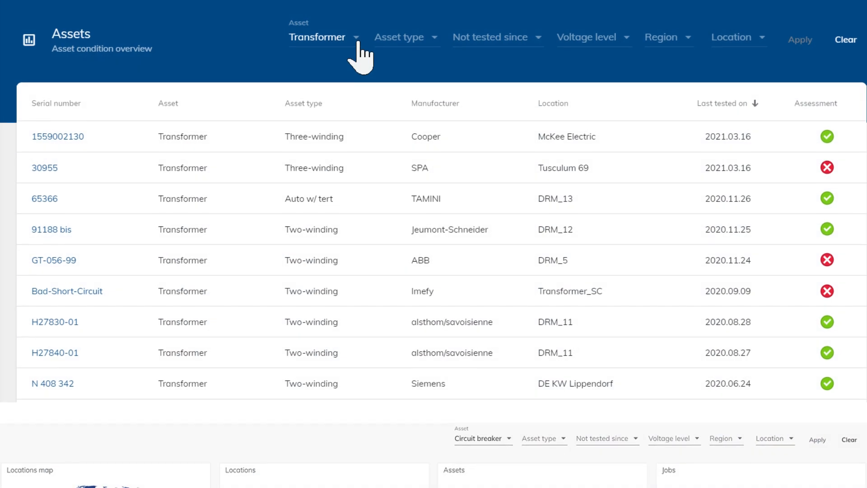
Step: Scroll past the circuit breaker dashboard to the Transformer dashboard with 442 locations, 463 assets, 580 jobs
{"action": "scroll", "scroll_direction": "down", "scroll_amount": 3}
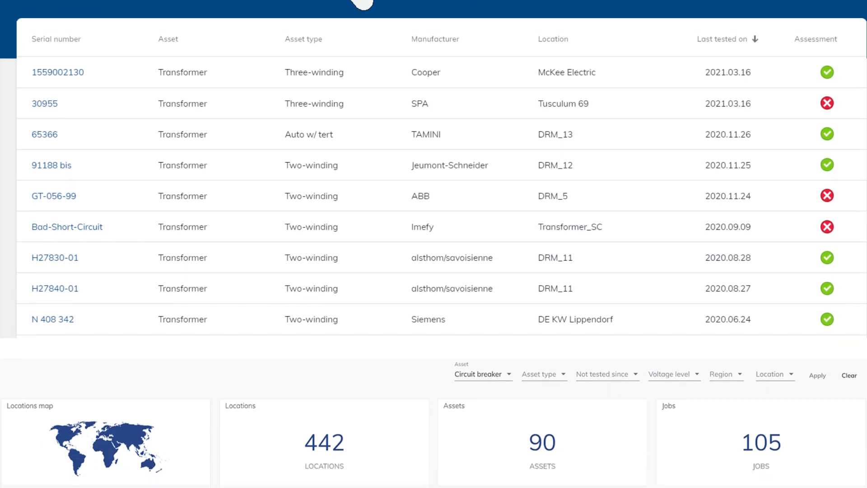
{"action": "scroll", "scroll_direction": "down", "scroll_amount": 3}
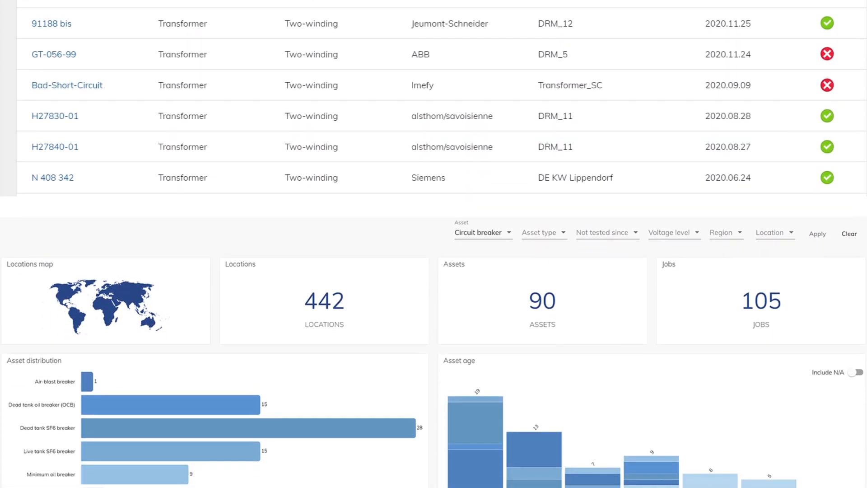
{"action": "scroll", "scroll_direction": "down", "scroll_amount": 3}
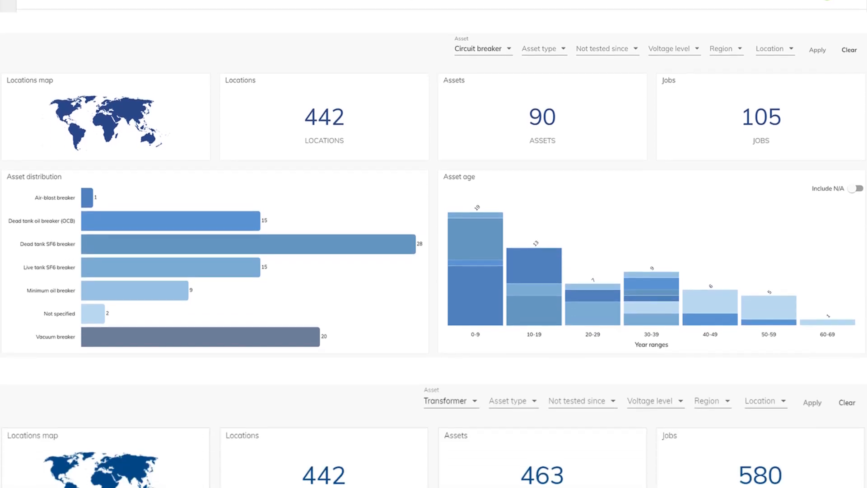
{"action": "scroll", "scroll_direction": "down", "scroll_amount": 3}
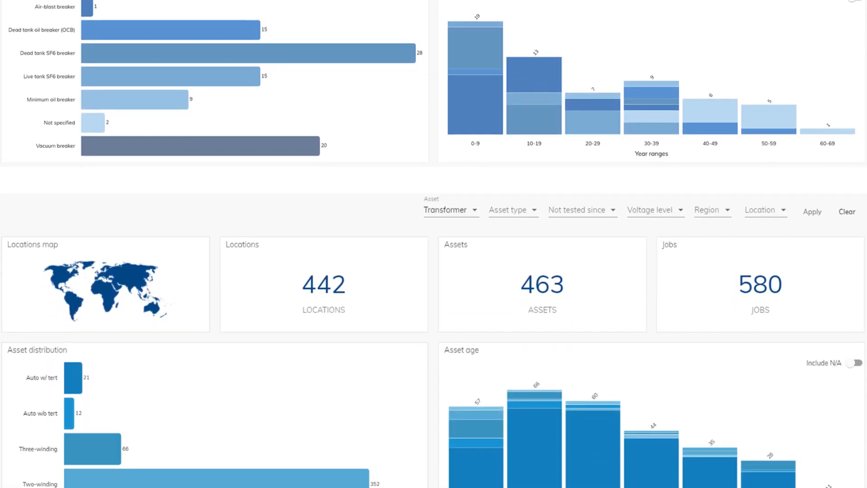